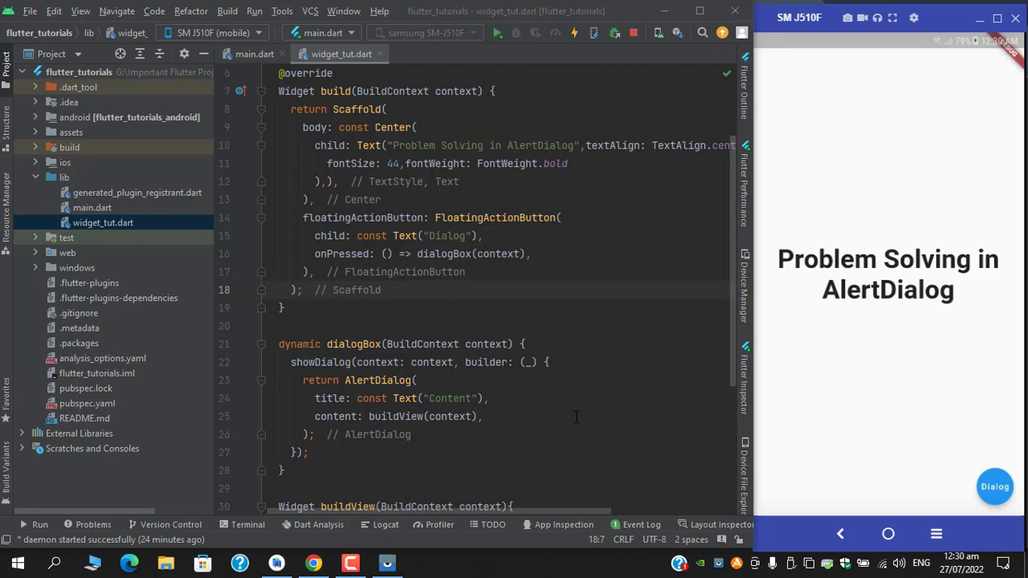
# Step: Add shrinkWrap: true to the ListView.builder arguments in buildView
pyautogui.scroll(-3)
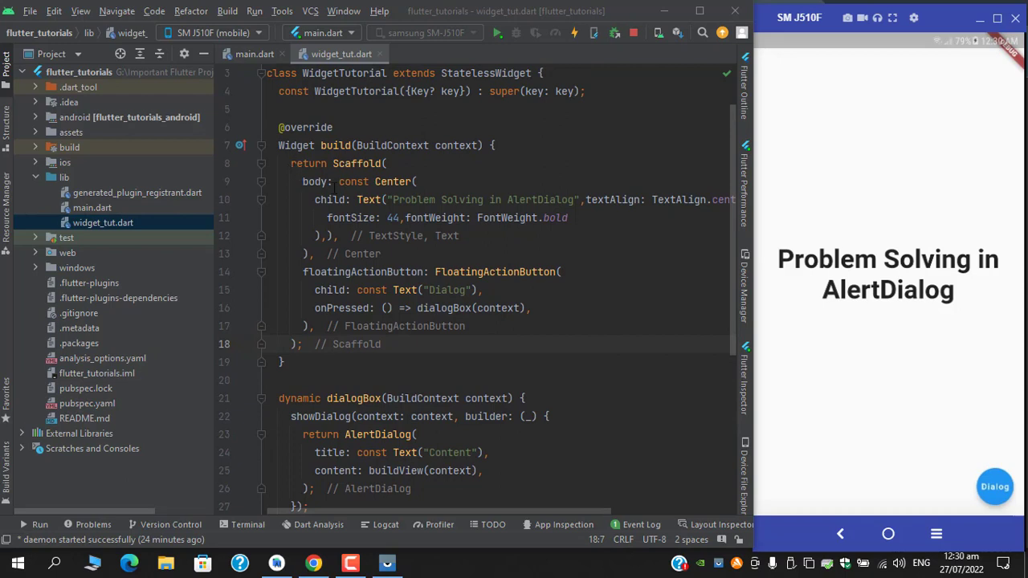
pyautogui.moveTo(408, 172)
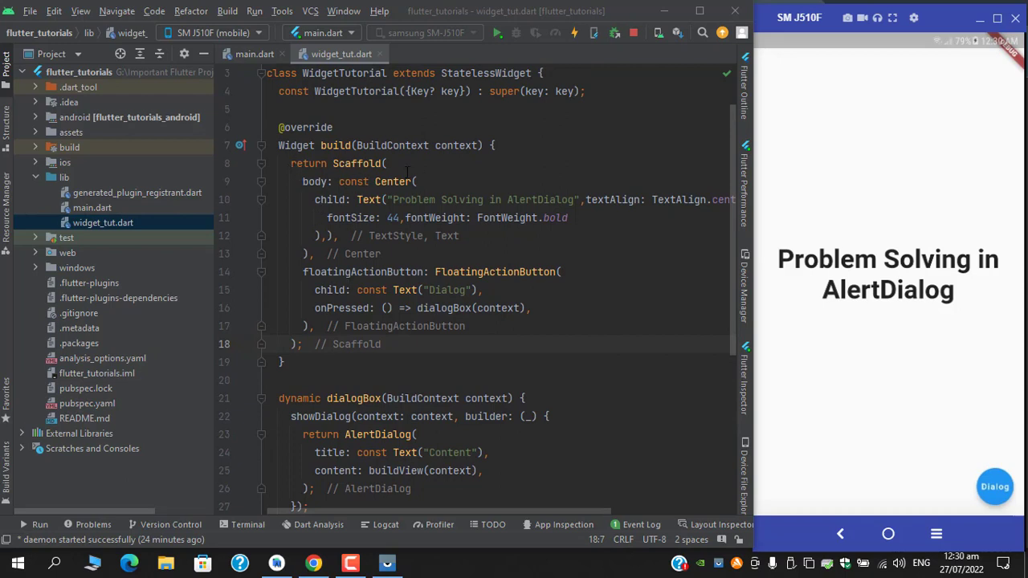
pyautogui.moveTo(800, 289)
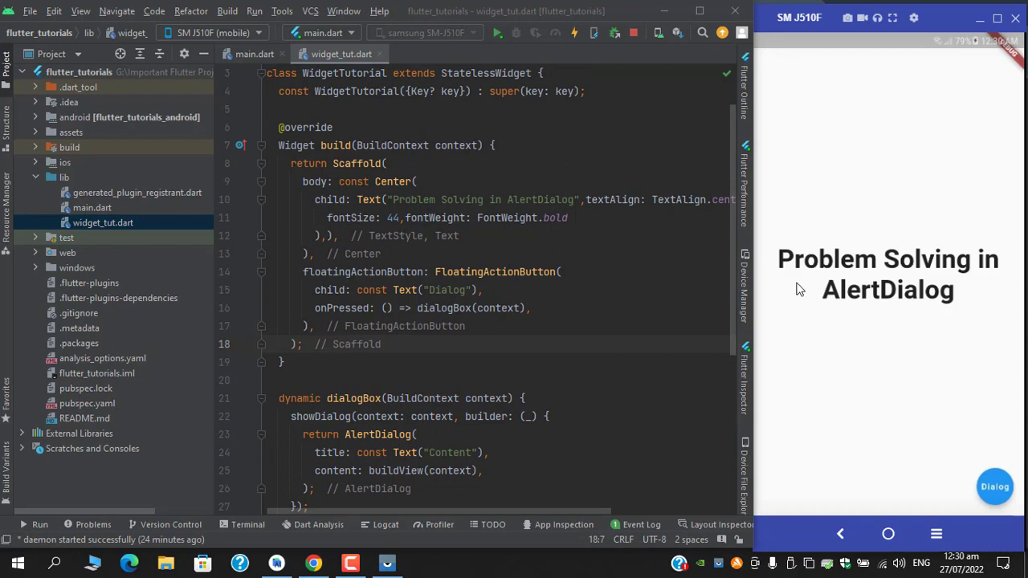
pyautogui.scroll(-3)
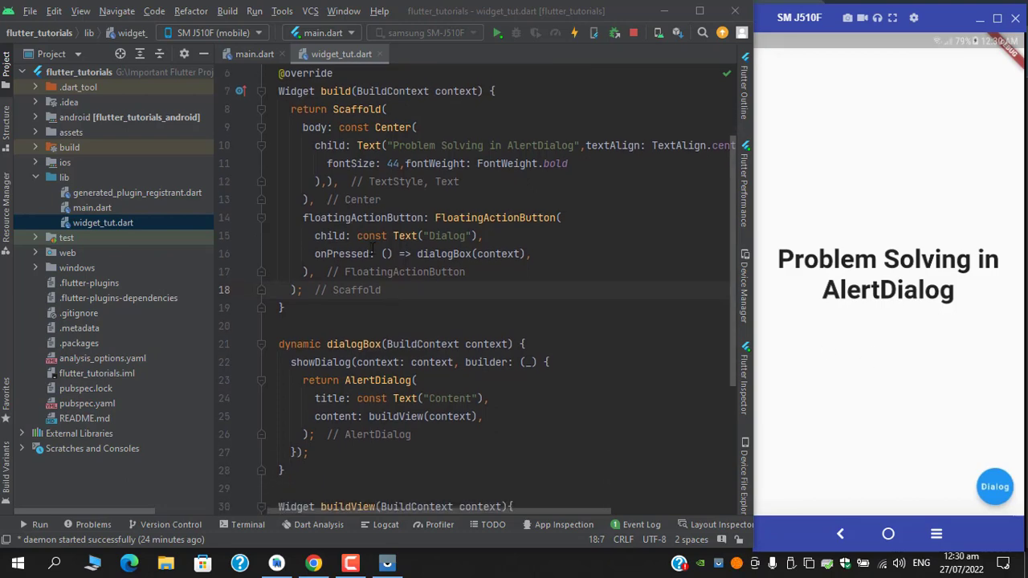
pyautogui.moveTo(414, 273)
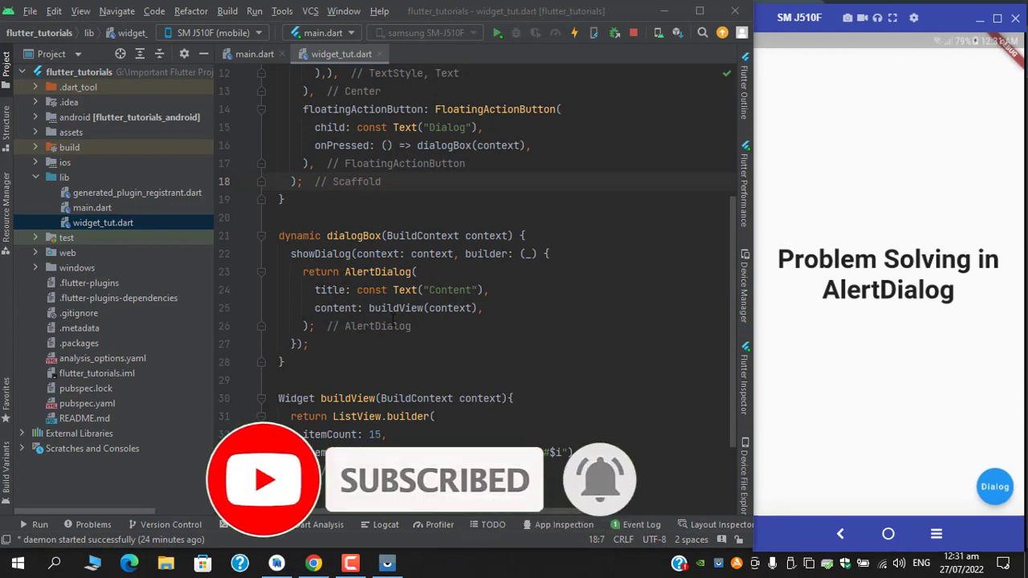
pyautogui.scroll(-3)
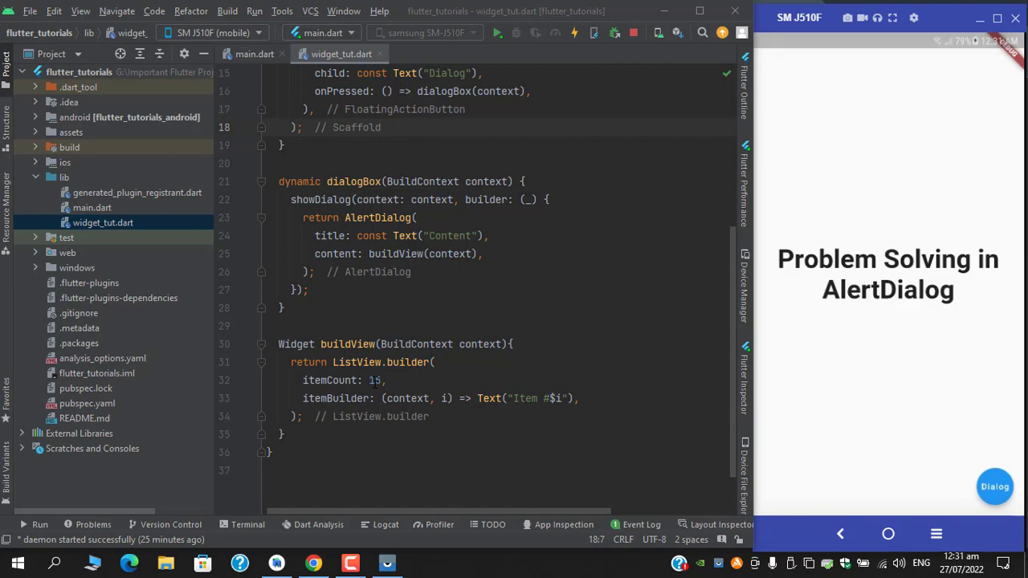
pyautogui.scroll(-3)
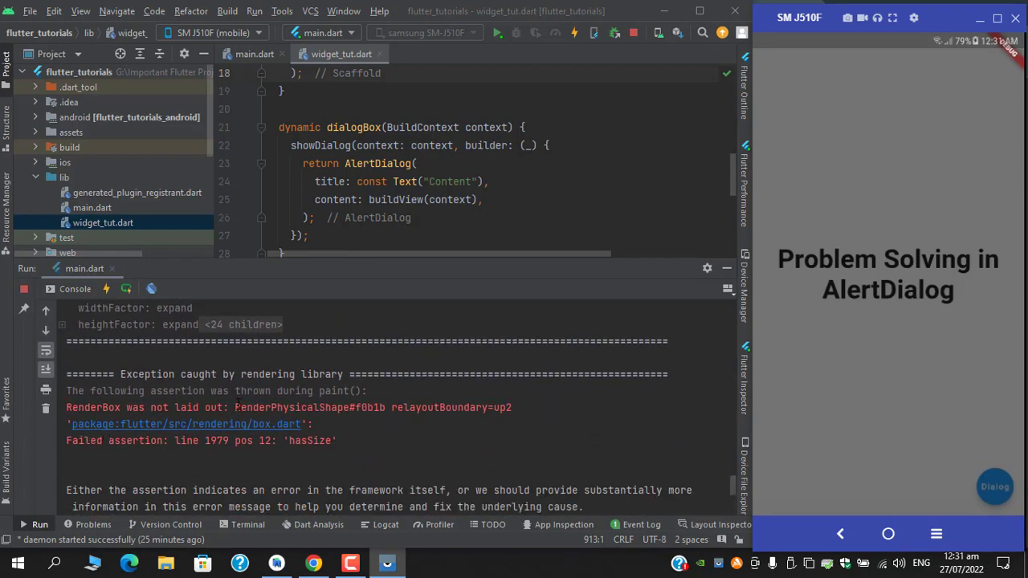
pyautogui.moveTo(729, 268)
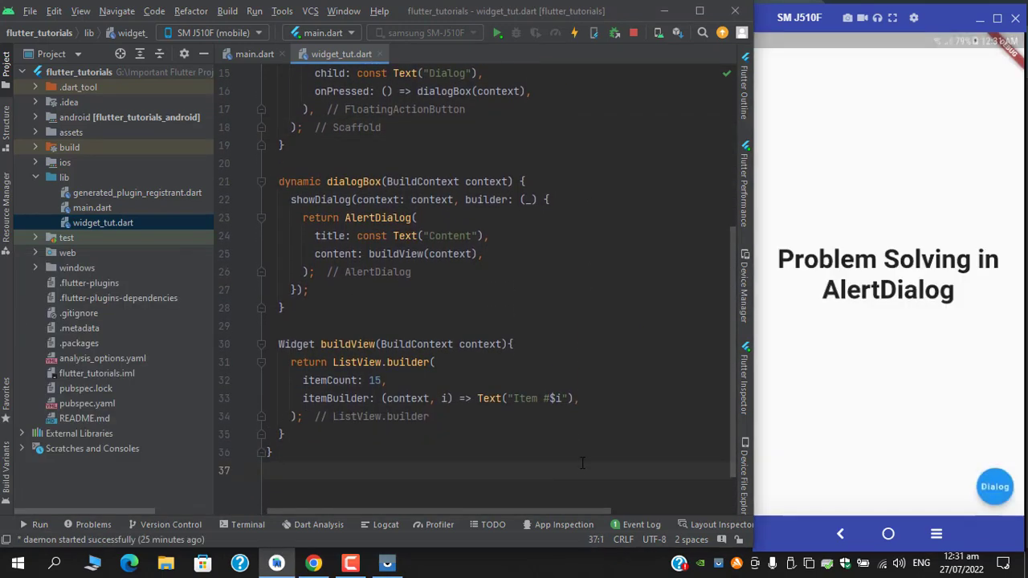
pyautogui.click(495, 398)
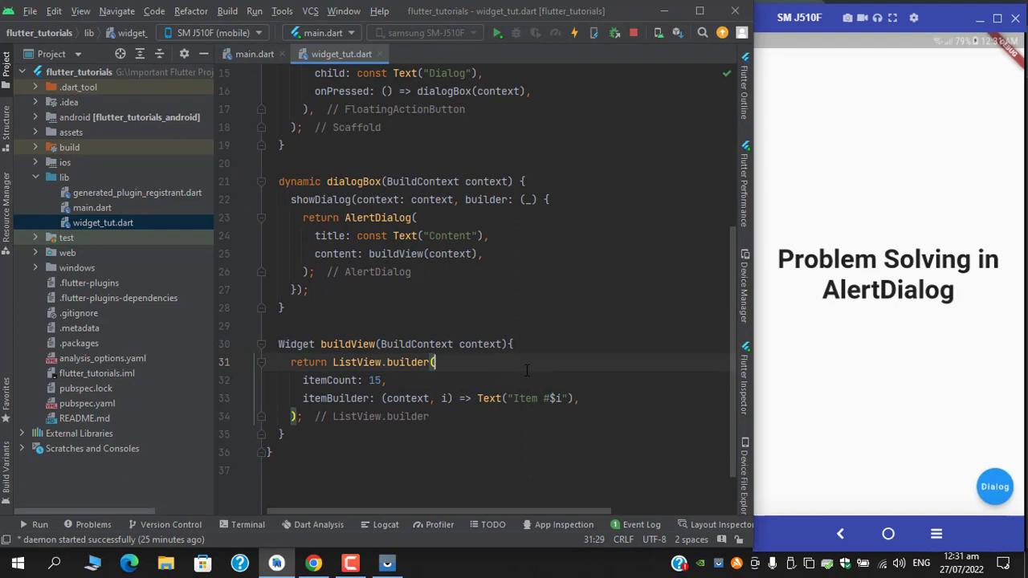
pyautogui.press('enter')
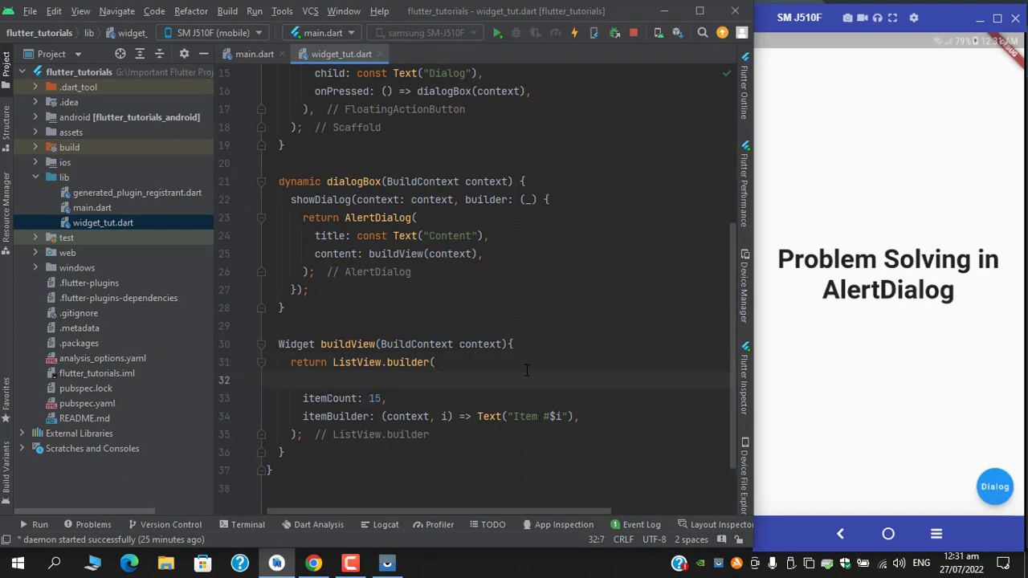
pyautogui.write('shrinkWrap: ,')
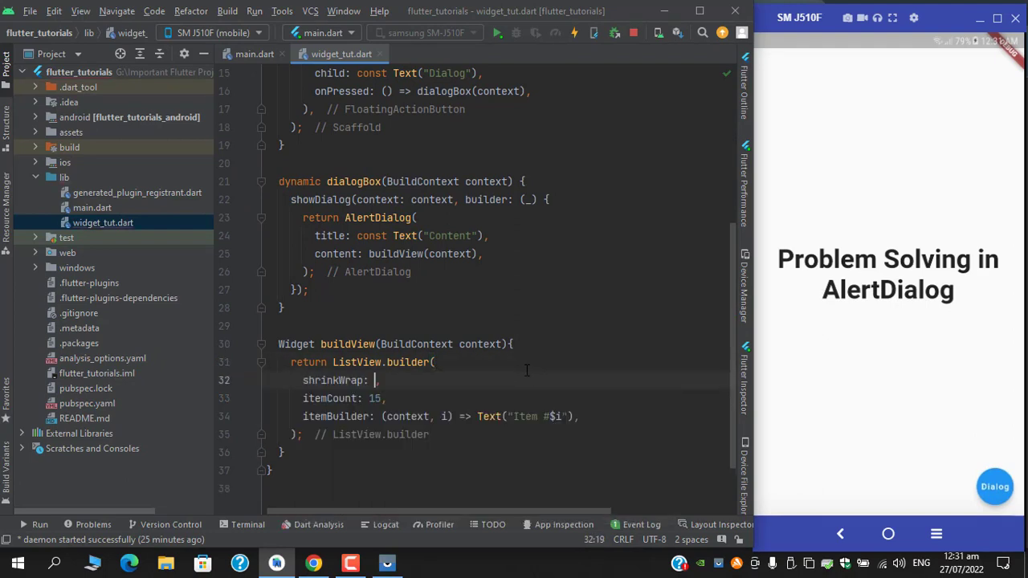
pyautogui.write('true,')
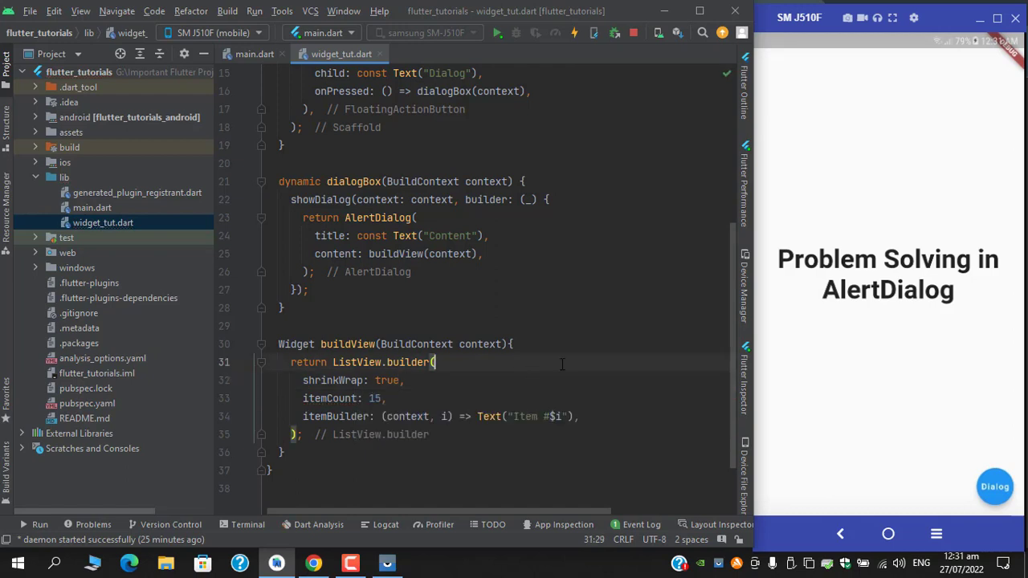
# Step: Select the ListView.builder to begin wrapping it in another widget
pyautogui.click(574, 32)
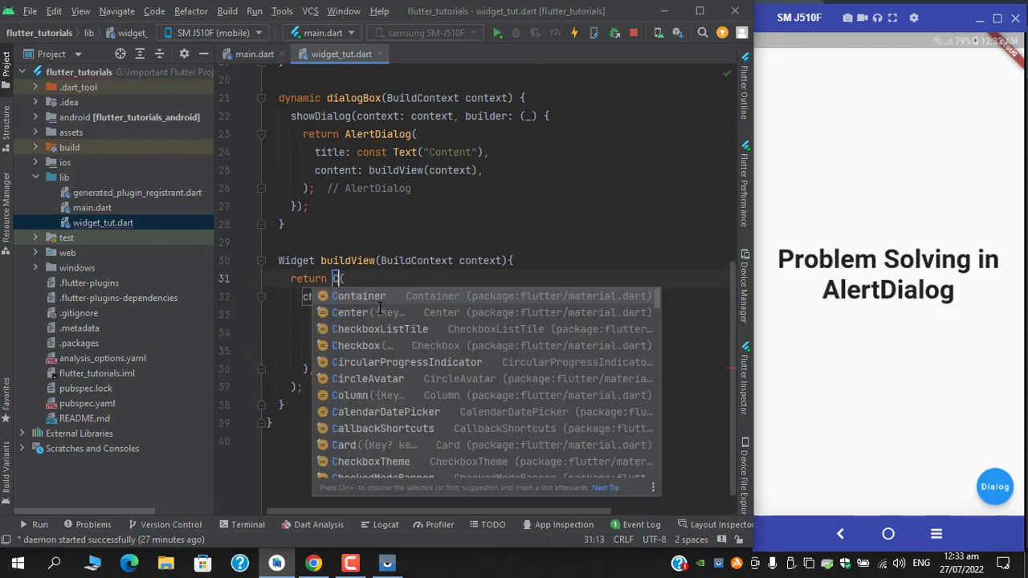
# Step: Wrap ListView.builder in a Container with width: double.maxFinite and hot reload
pyautogui.click(358, 296)
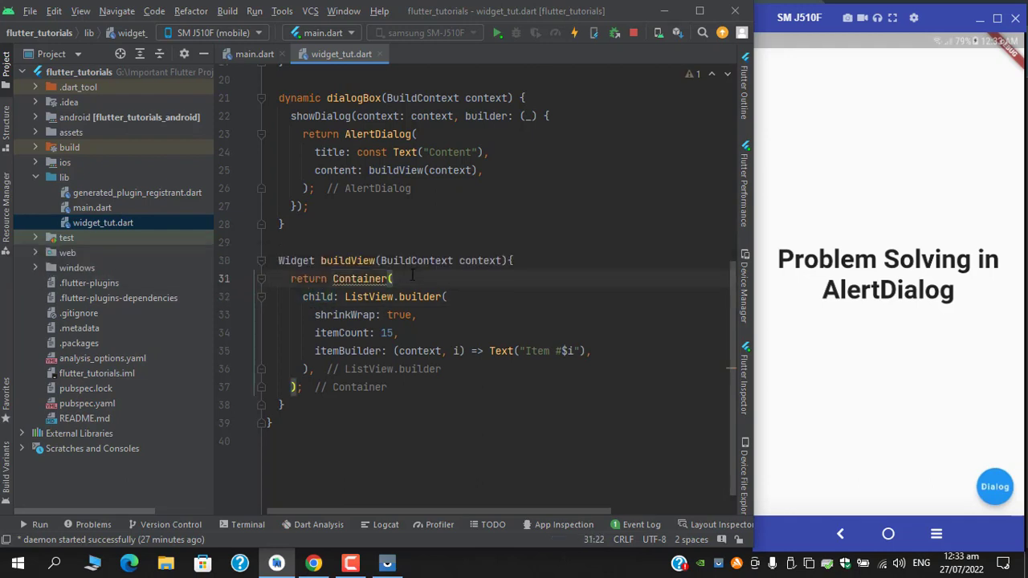
pyautogui.write('width:')
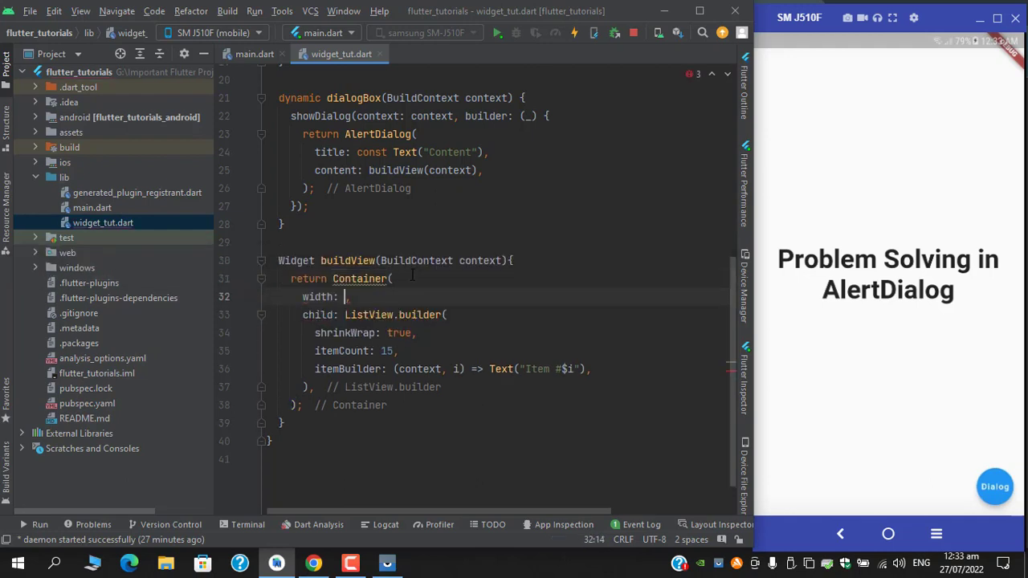
pyautogui.write('dub')
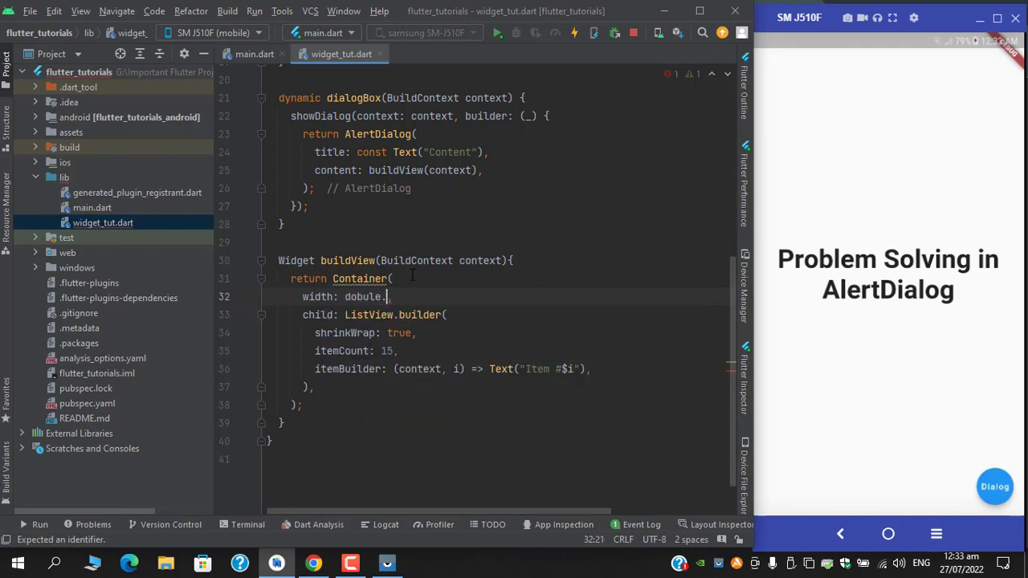
pyautogui.press('BackSpace')
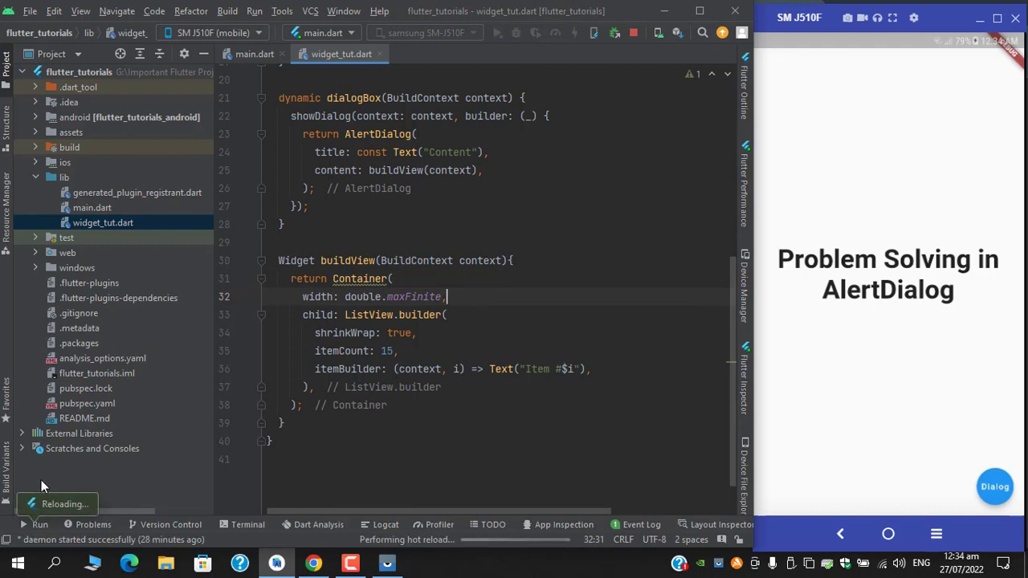
# Step: Check the reloaded dialog on the emulator, then change itemCount to 45
pyautogui.click(574, 32)
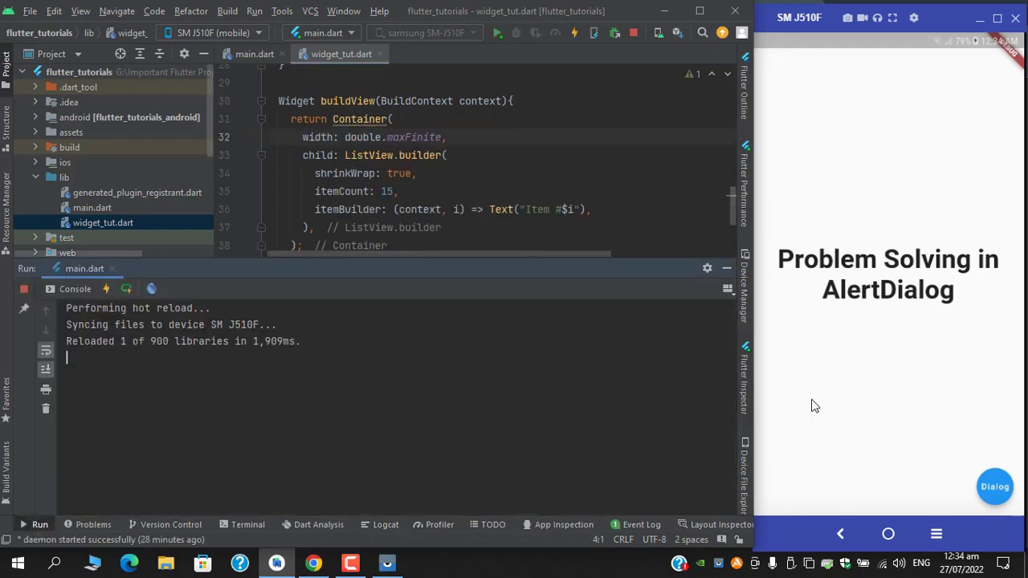
pyautogui.click(995, 486)
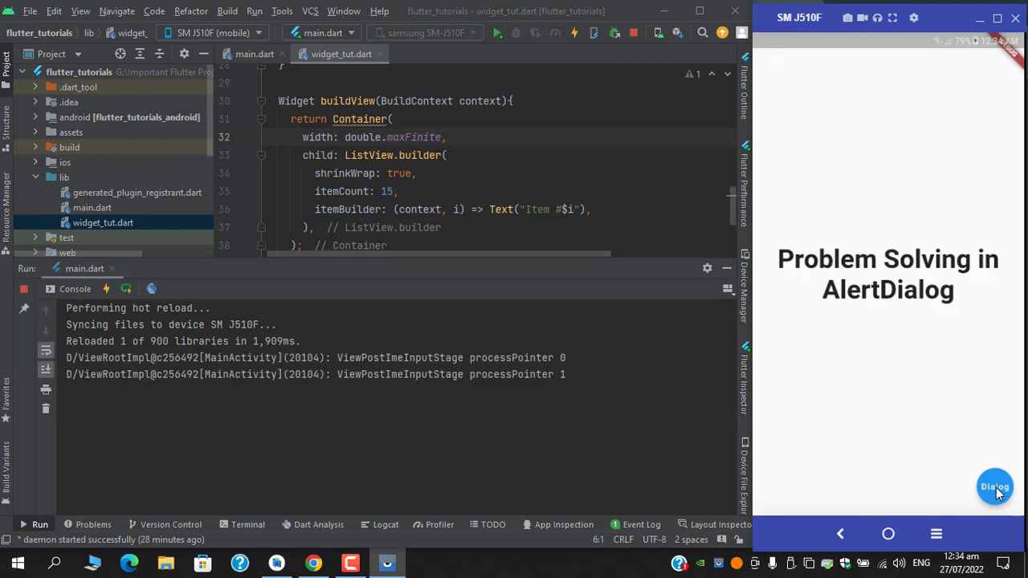
pyautogui.click(995, 487)
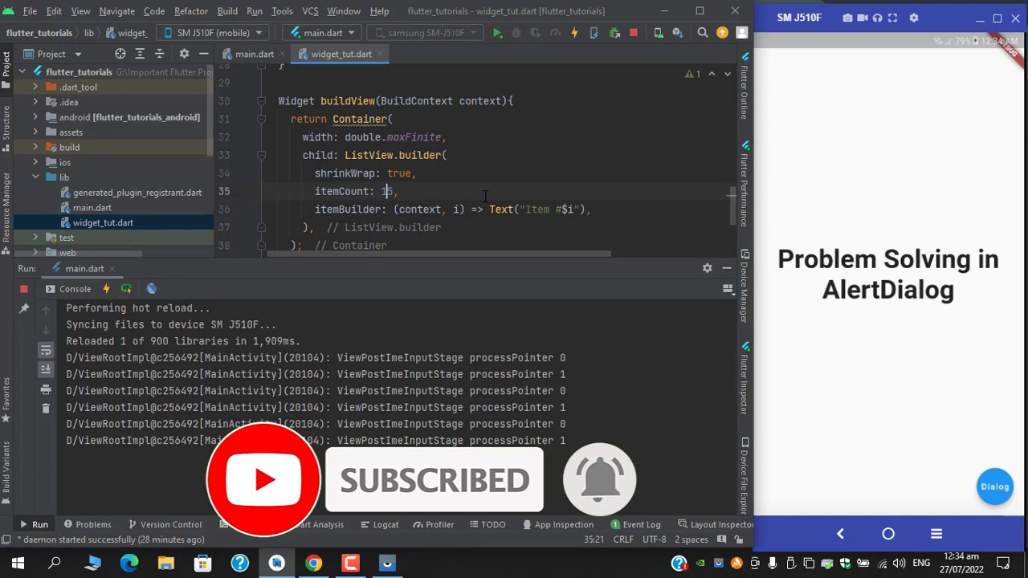
pyautogui.write('5')
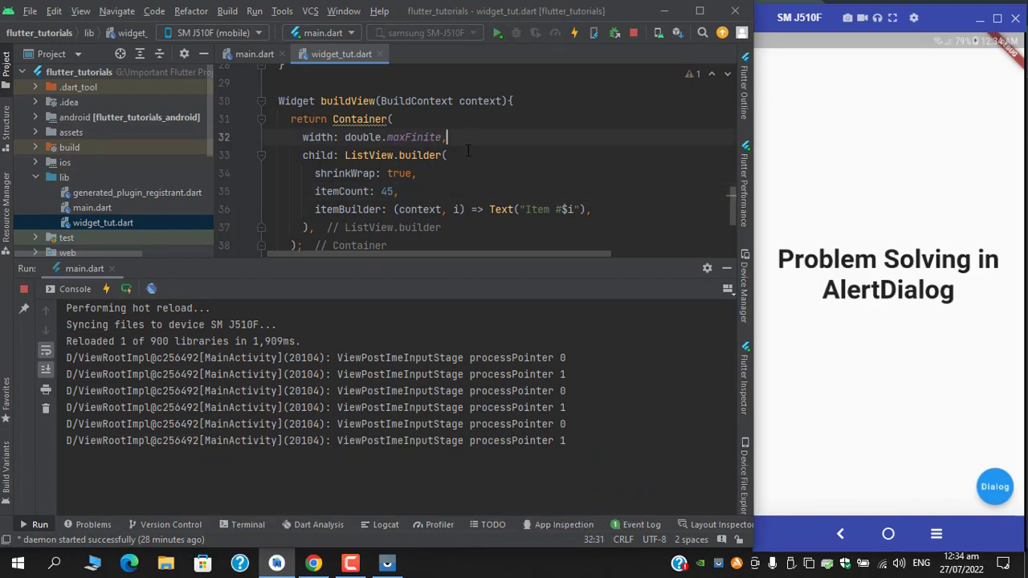
# Step: Hot reload and scroll through the 45-item list in the Content dialog
pyautogui.click(573, 32)
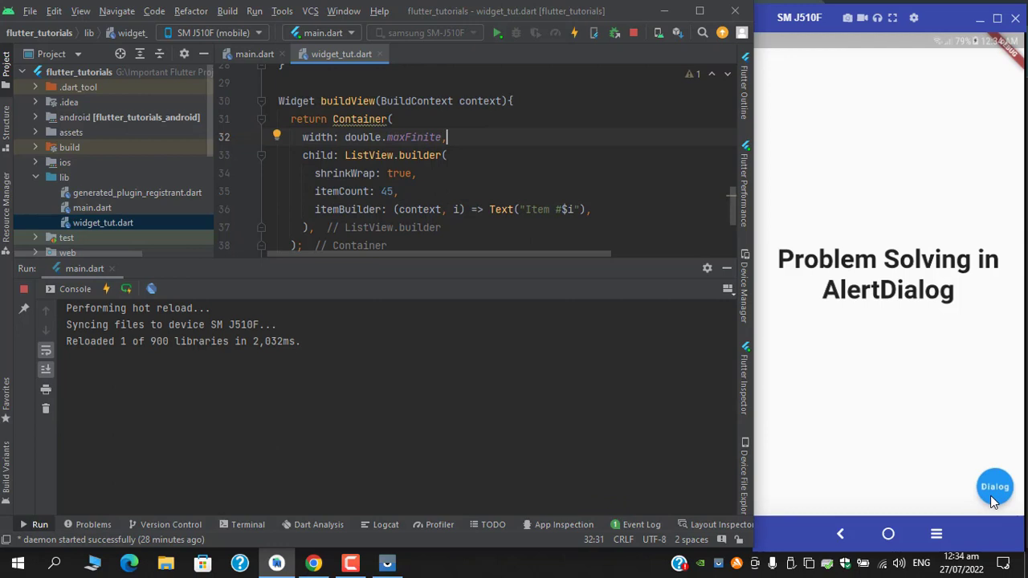
pyautogui.click(994, 487)
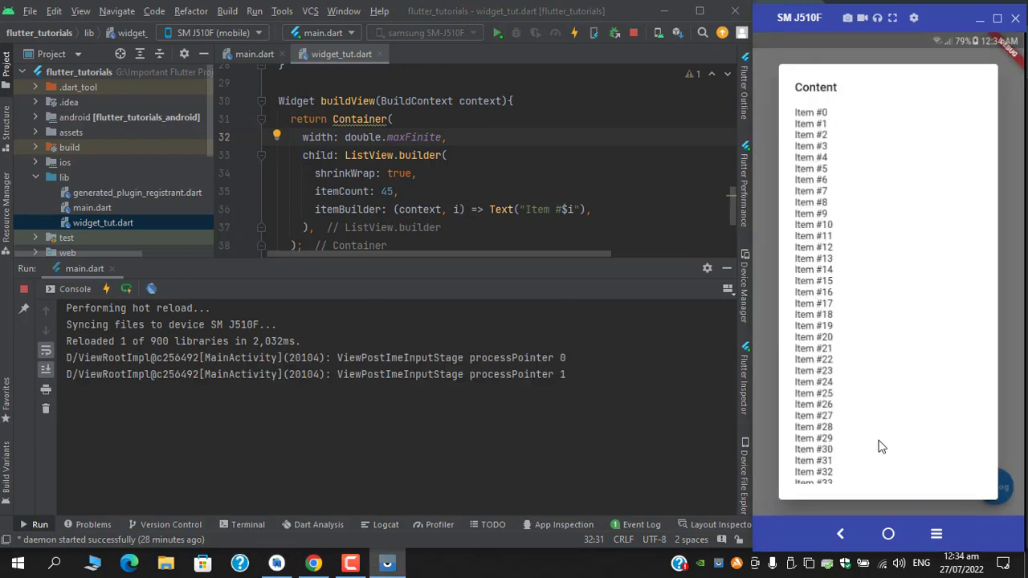
pyautogui.scroll(-3)
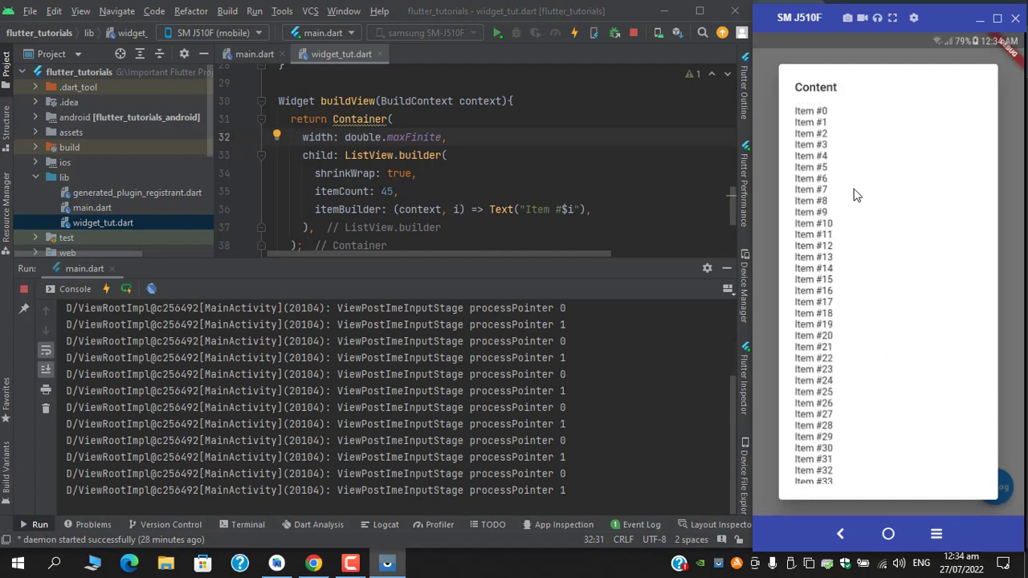
pyautogui.scroll(-3)
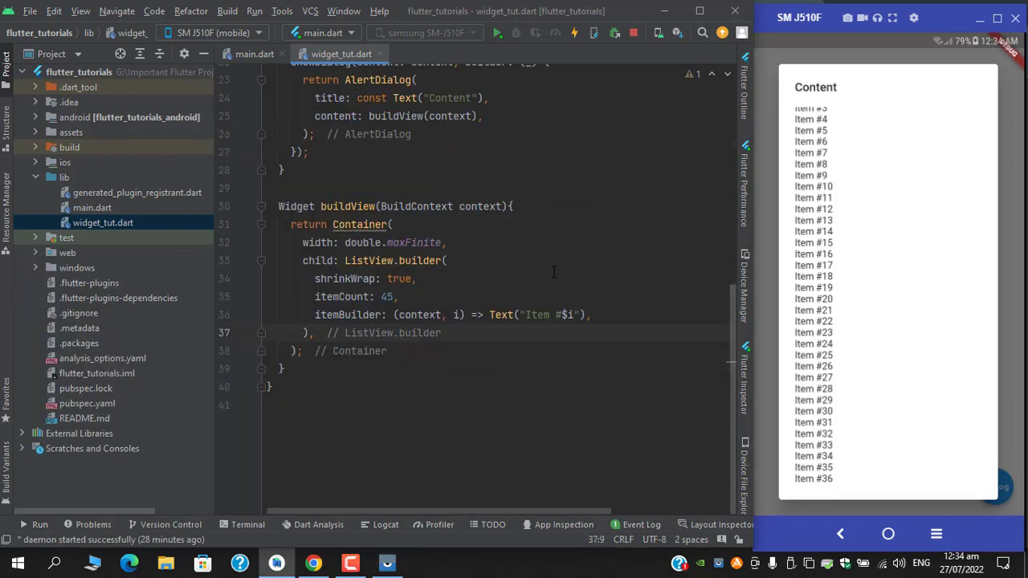
# Step: Make the dialog content a Column with mainAxisSize: MainAxisSize.min around buildView in Expanded
pyautogui.click(415, 260)
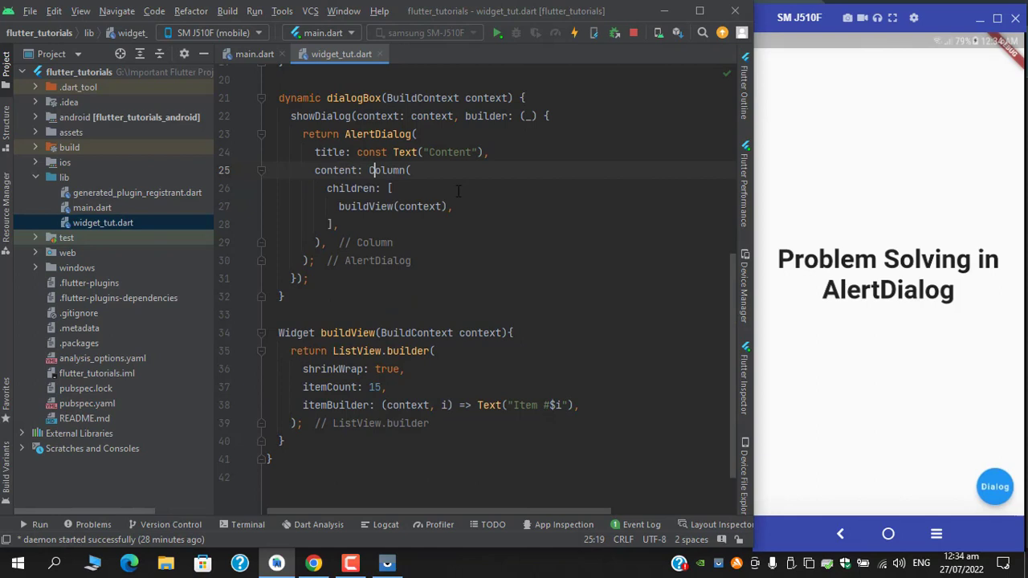
pyautogui.write('mainAxisSize: MainAxisSize.')
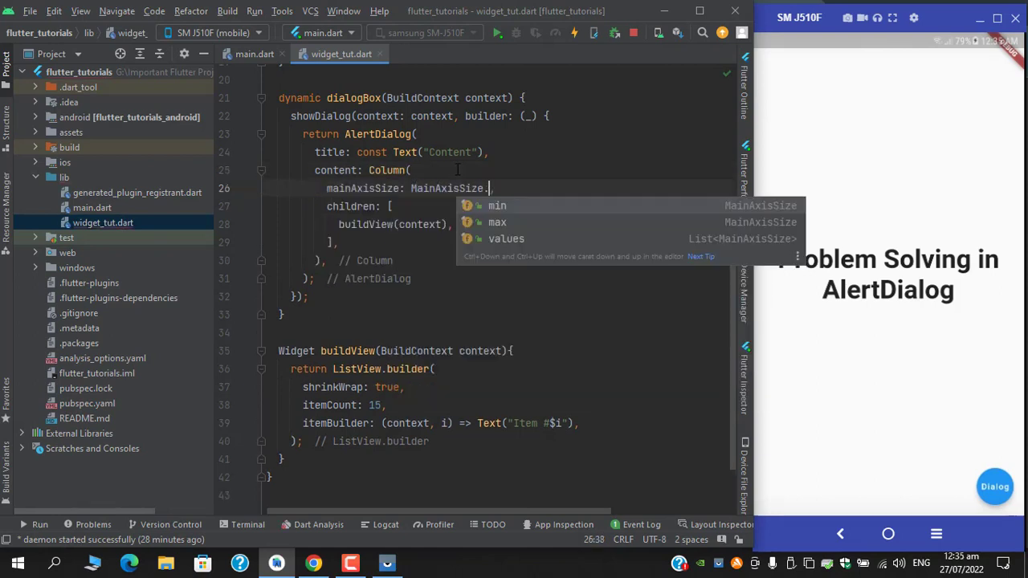
pyautogui.click(498, 206)
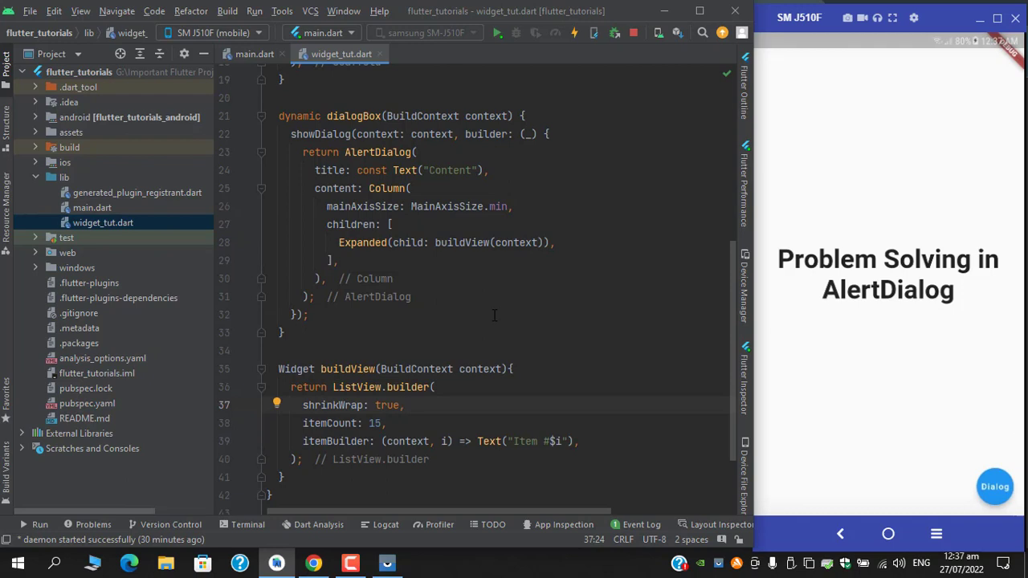
pyautogui.moveTo(1000, 522)
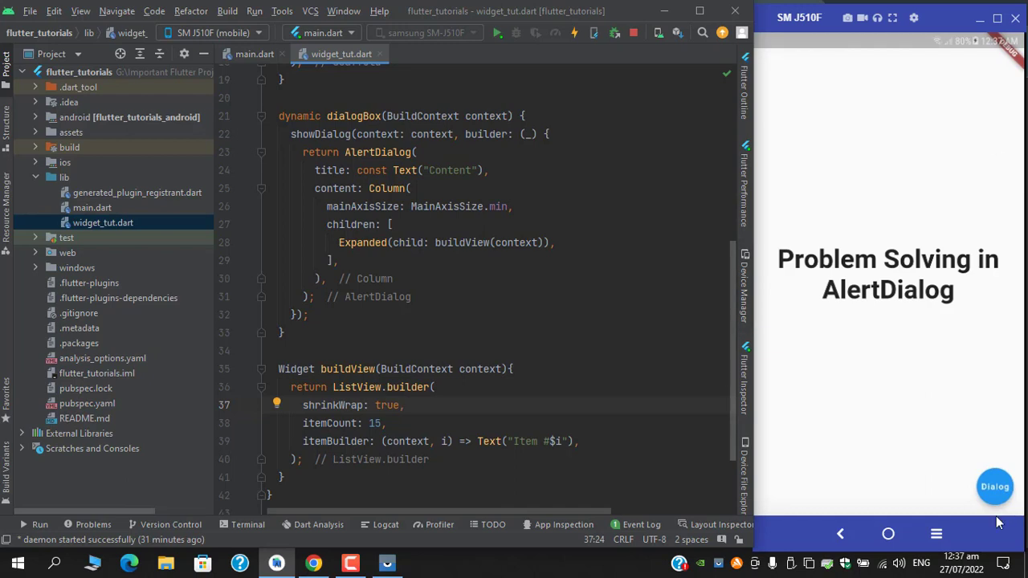
pyautogui.moveTo(1010, 473)
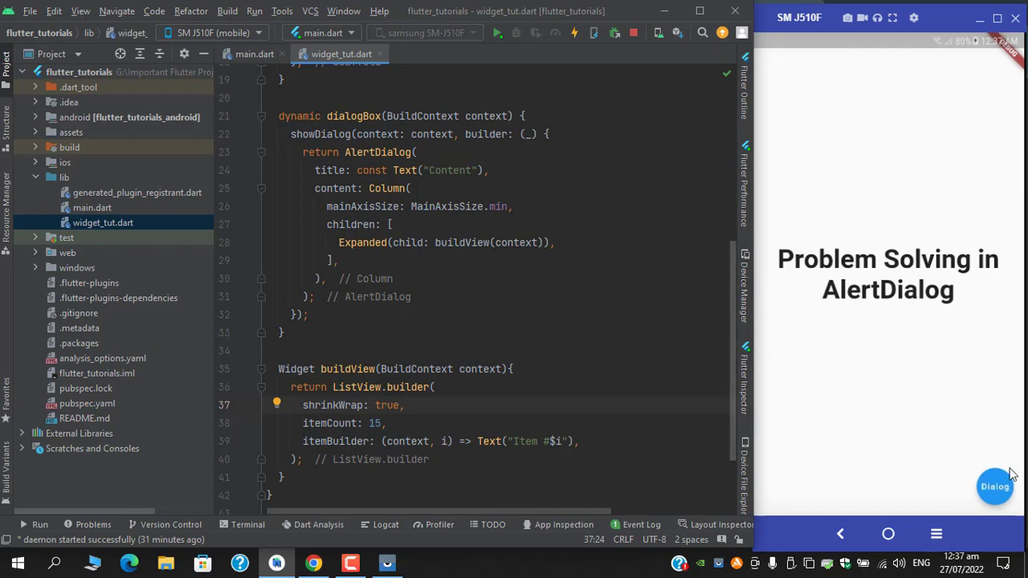
pyautogui.moveTo(998, 498)
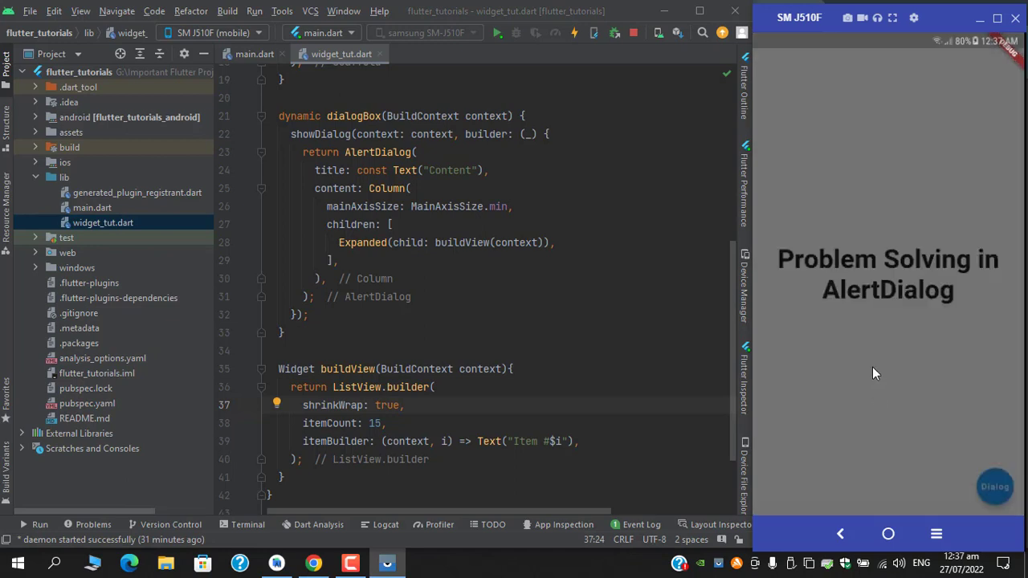
pyautogui.moveTo(832, 328)
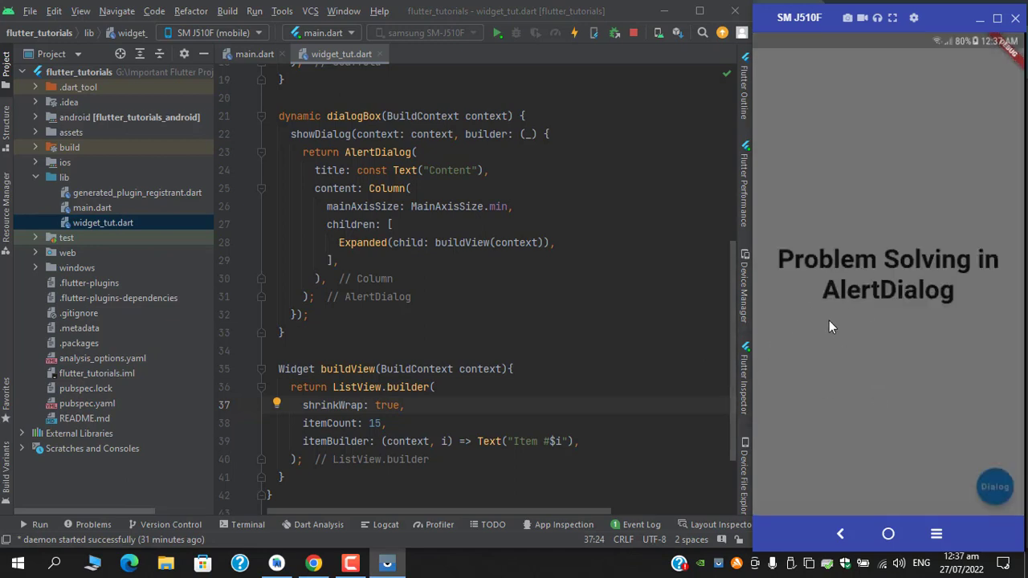
pyautogui.moveTo(614, 411)
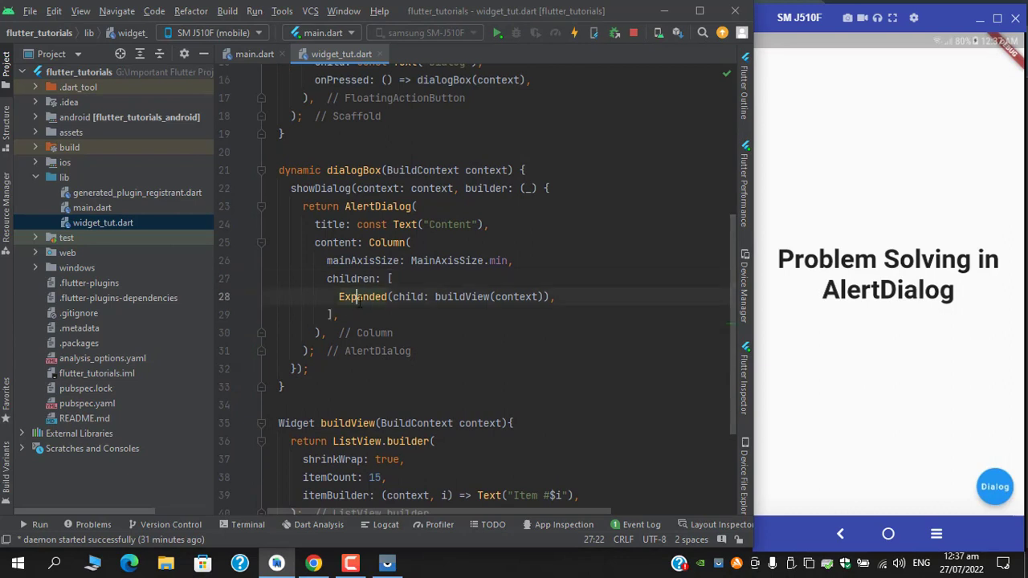
# Step: Replace Expanded by wrapping the Column in a SizedBox with width: double.maxFinite and hot reload
pyautogui.click(395, 318)
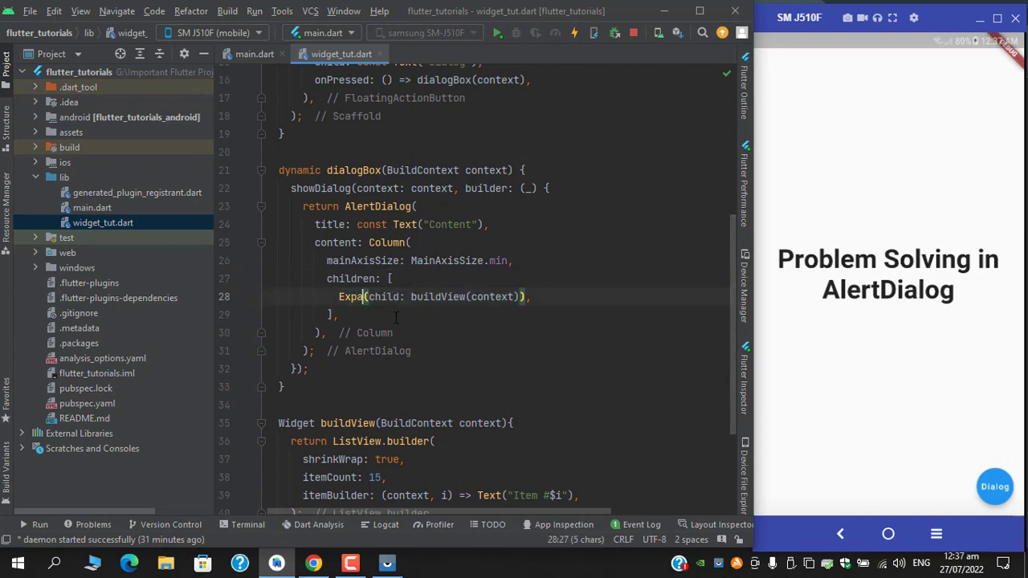
pyautogui.write('widget')
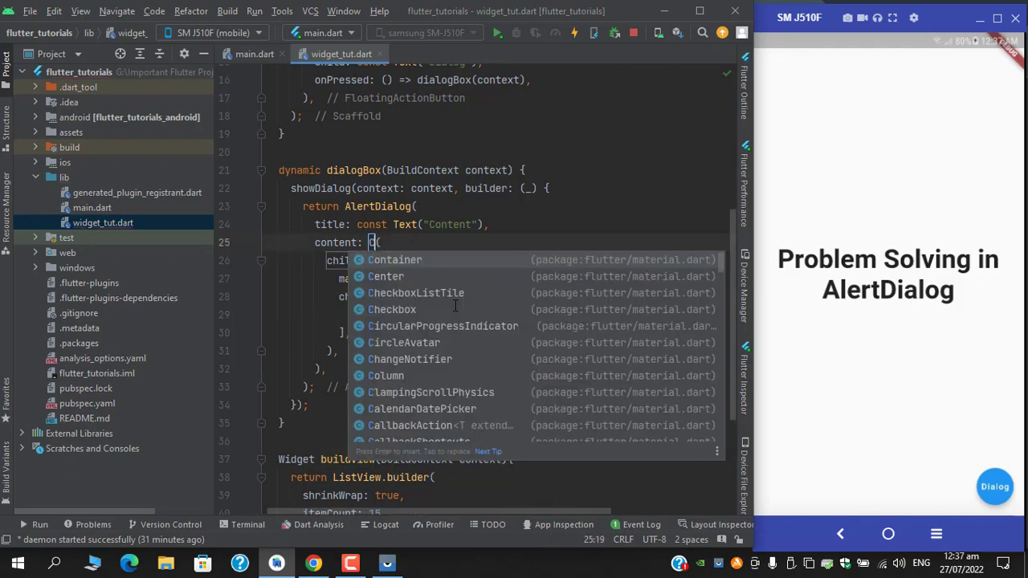
pyautogui.write('izedBox')
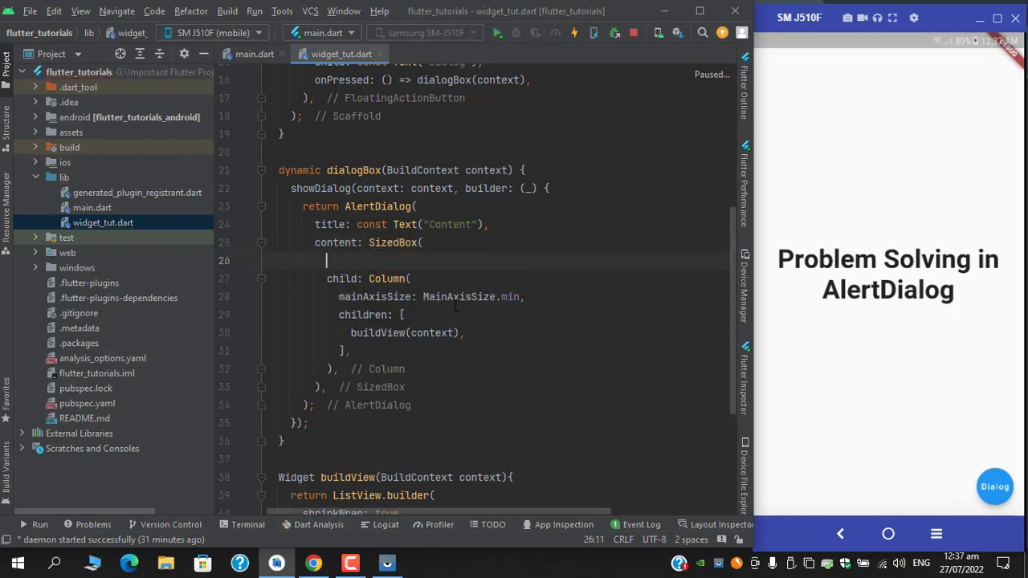
pyautogui.write('width: ,')
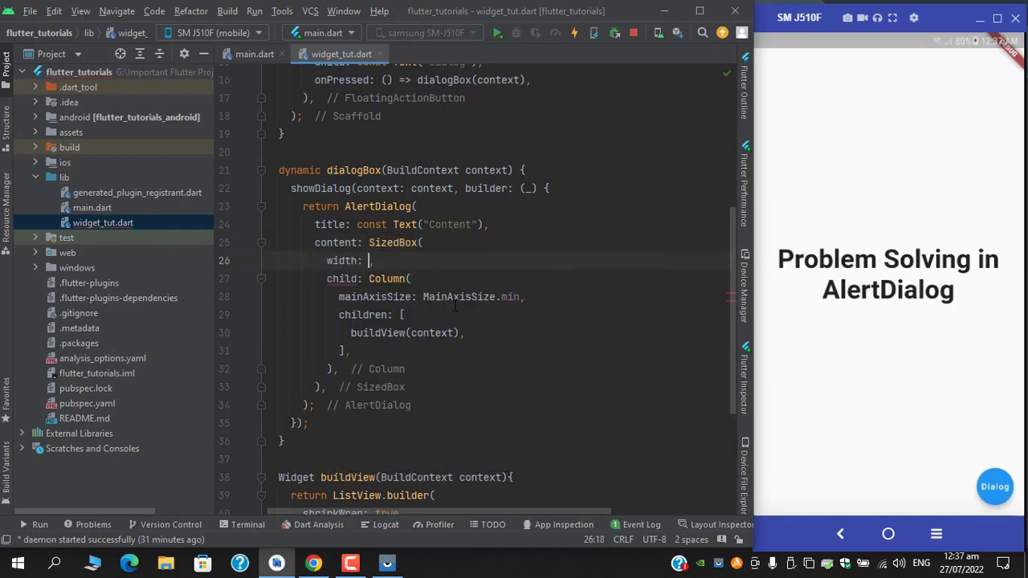
pyautogui.write('double.maxFinite')
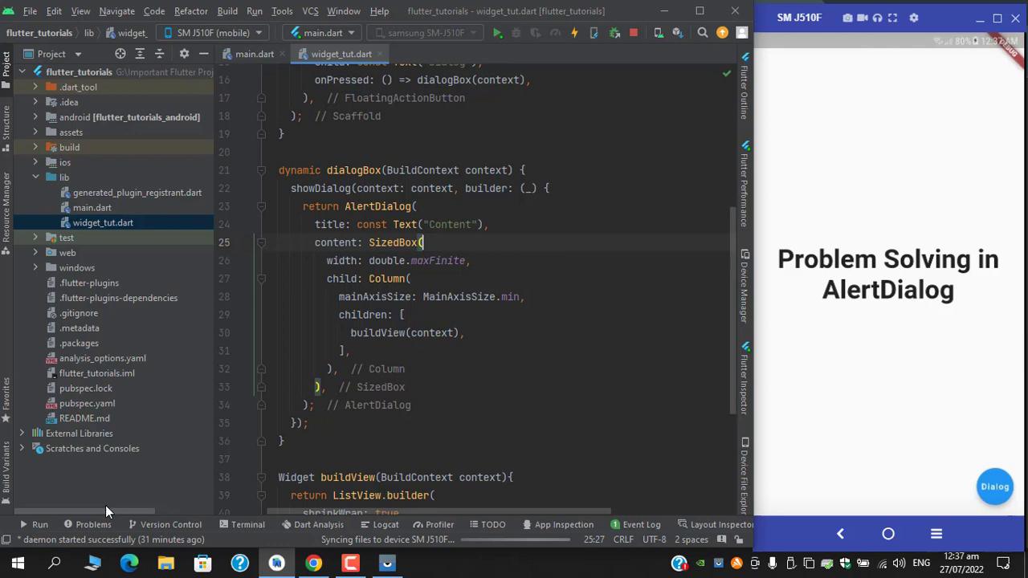
pyautogui.click(574, 33)
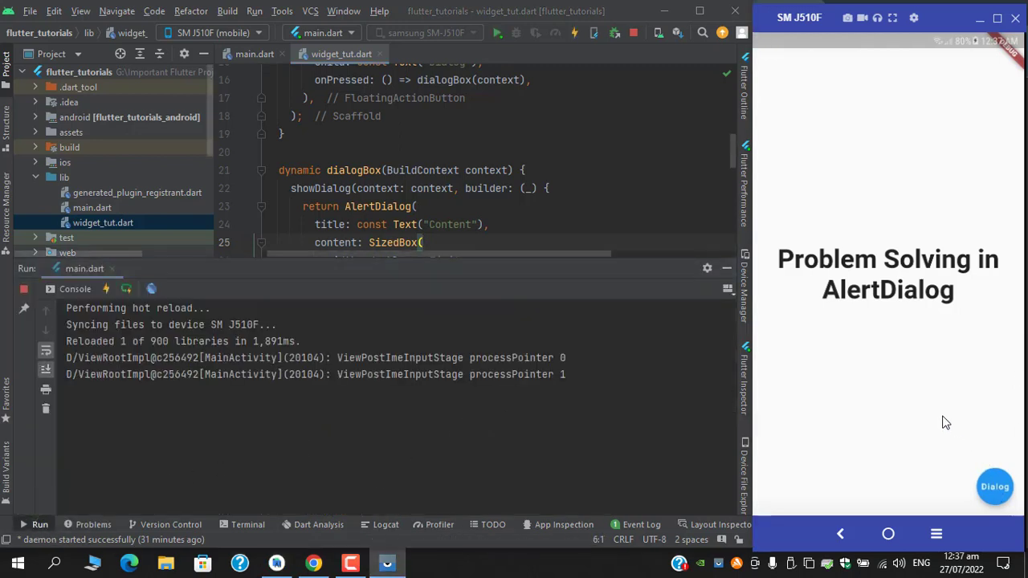
# Step: Open the Content dialog on the emulator showing Item #0 through Item #14
pyautogui.click(995, 487)
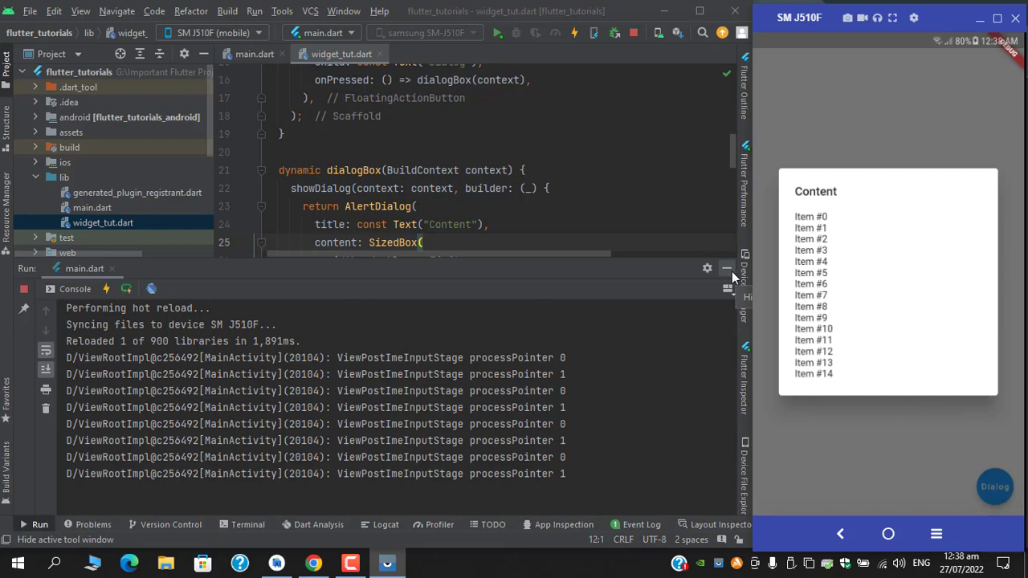
pyautogui.moveTo(731, 277)
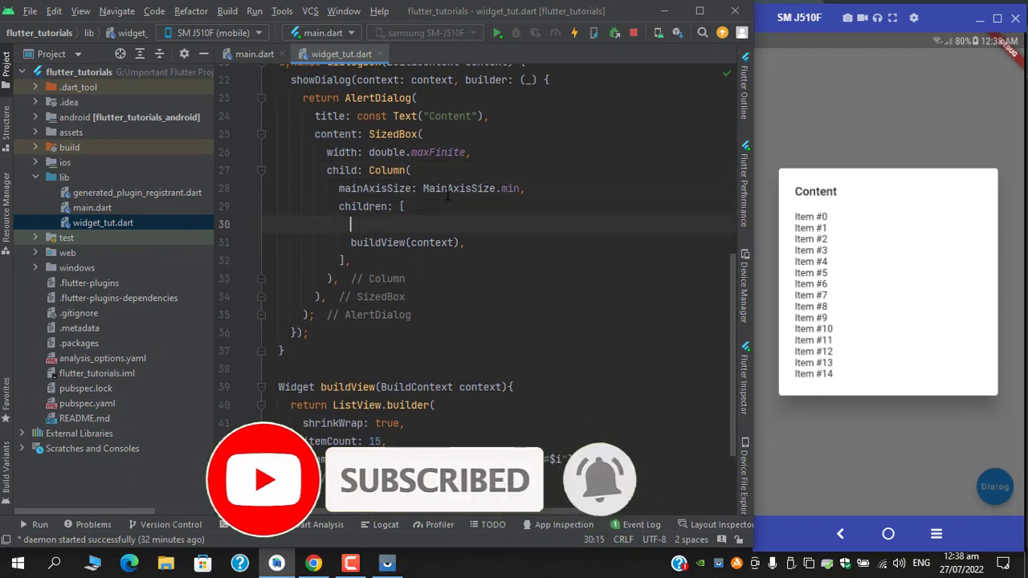
# Step: Add Text("Listview appers!!!") before buildView(context) in the Column children and reload
pyautogui.write('Tx')
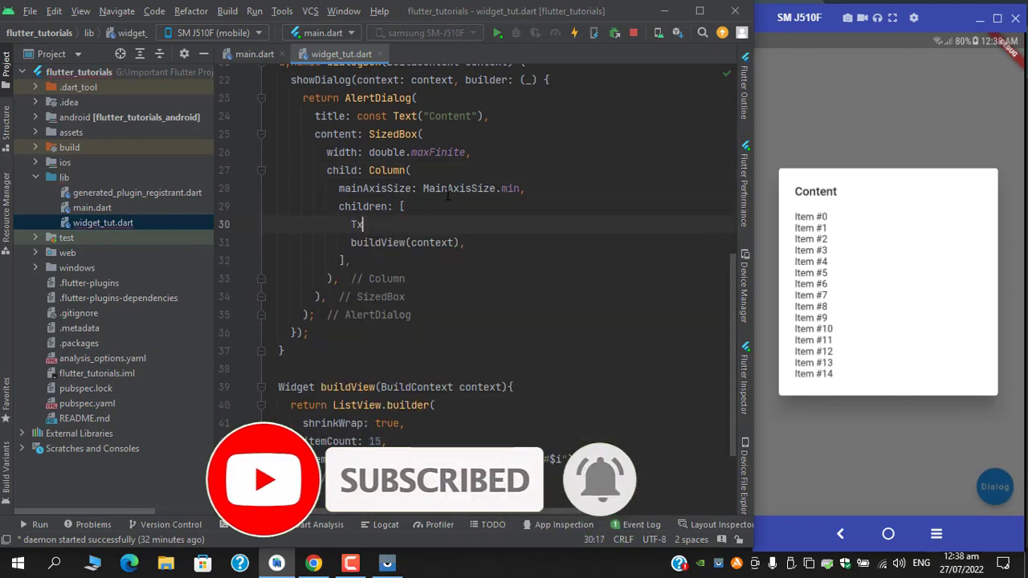
pyautogui.write('ext()')
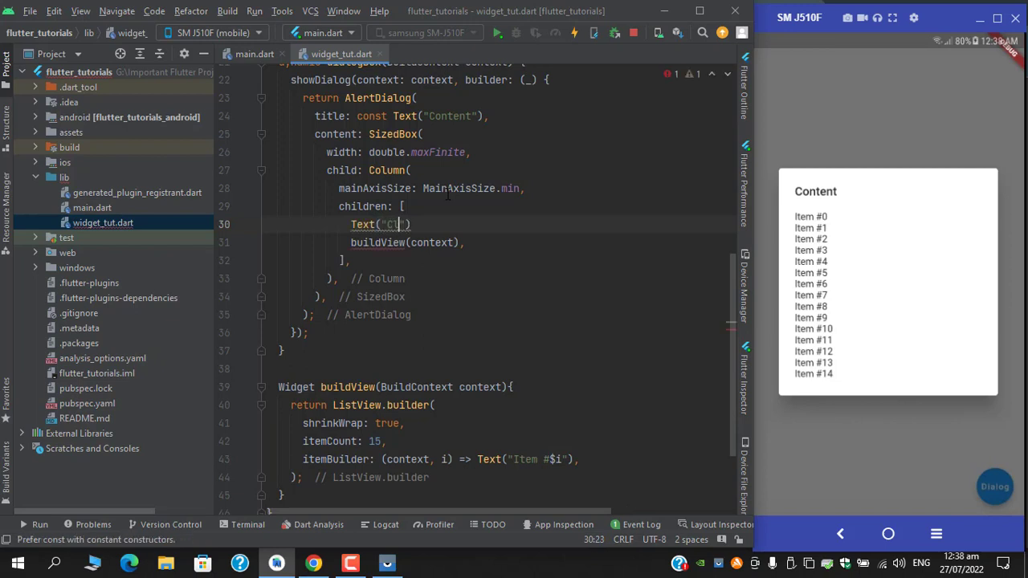
pyautogui.write('istview appers!!!')
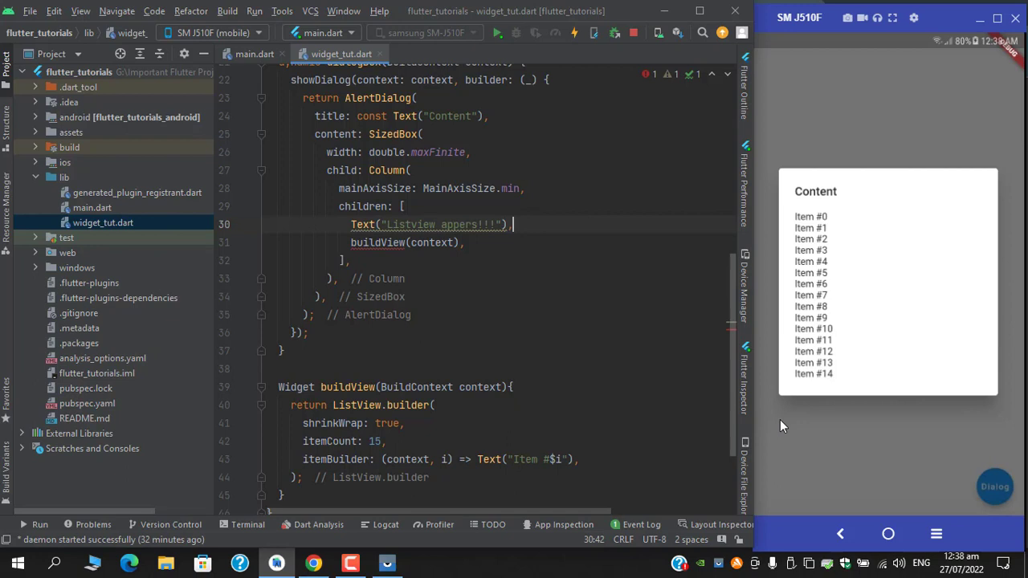
pyautogui.click(572, 32)
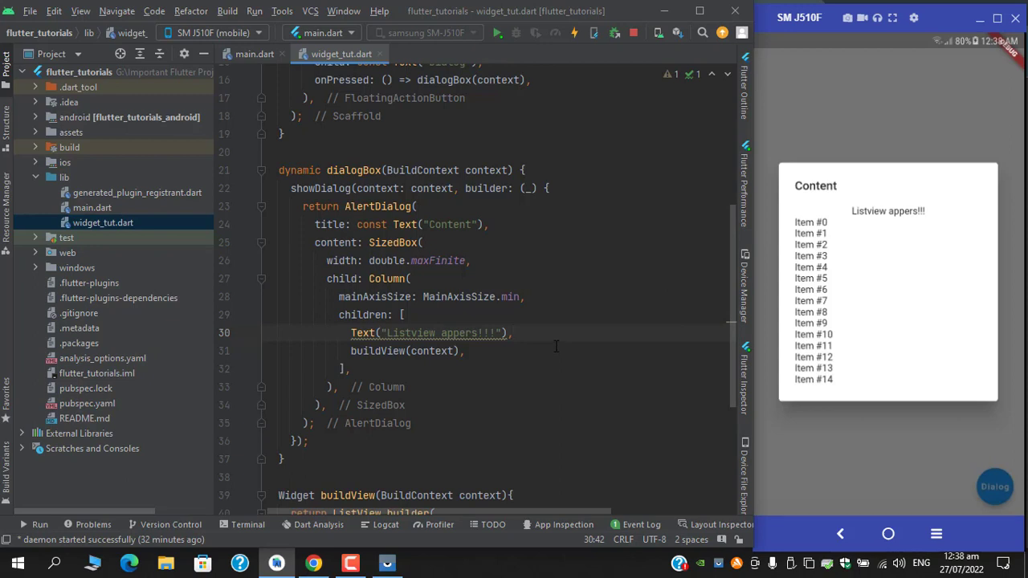
pyautogui.moveTo(534, 345)
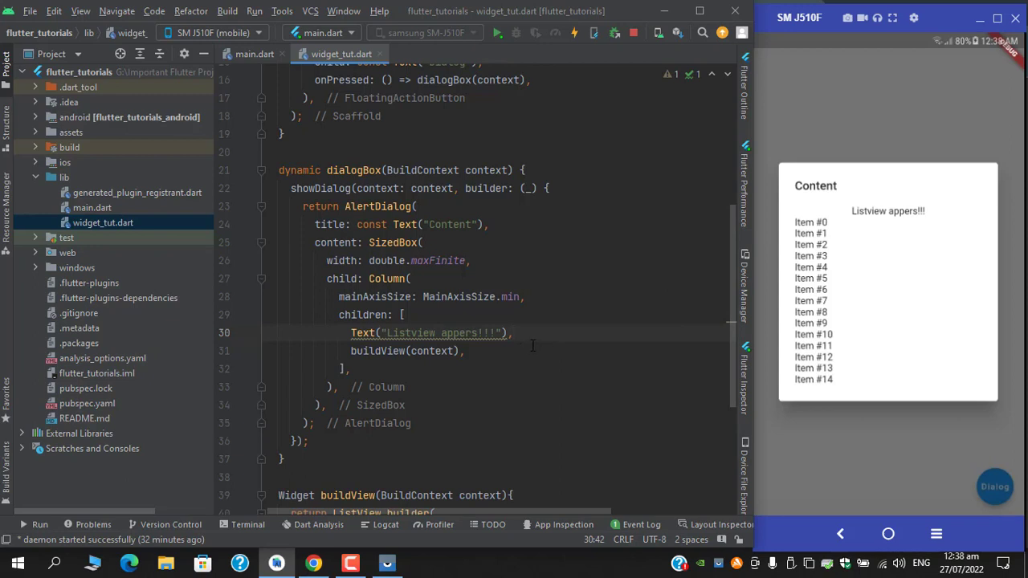